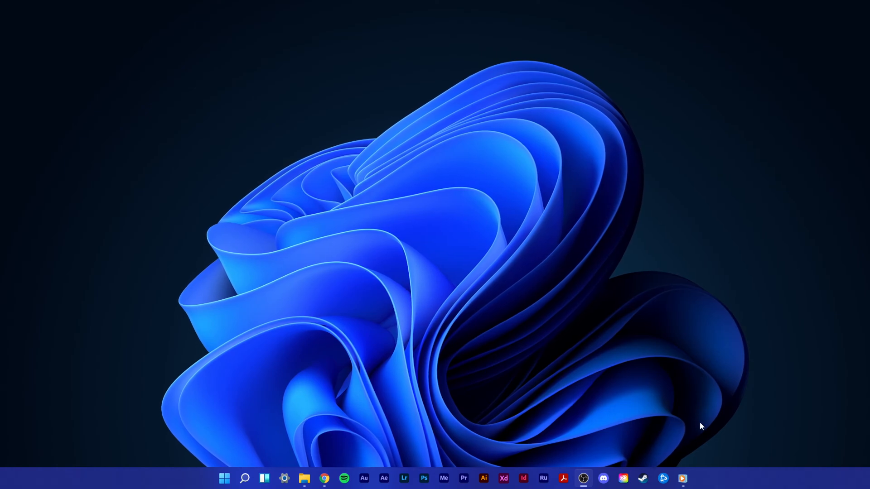
mouse_move(285, 478)
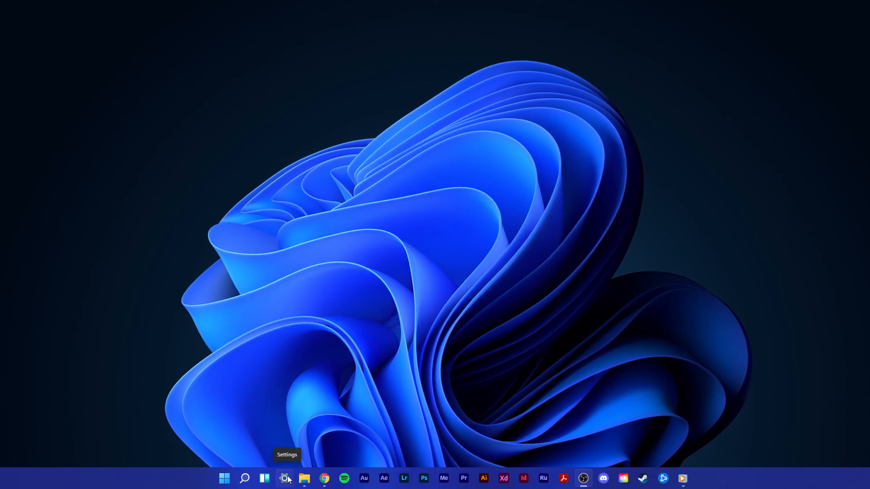
- Search the Start menu for 'settings' and launch the Settings app on System > Display
click(225, 478)
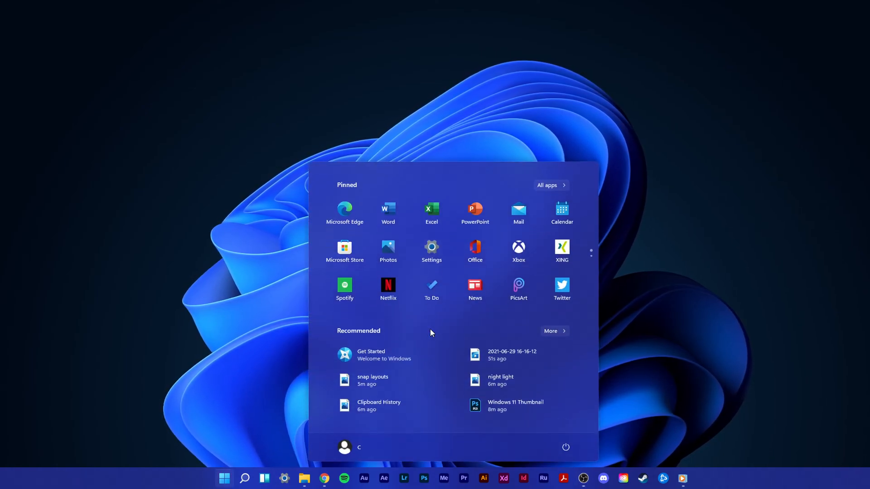
text(settings)
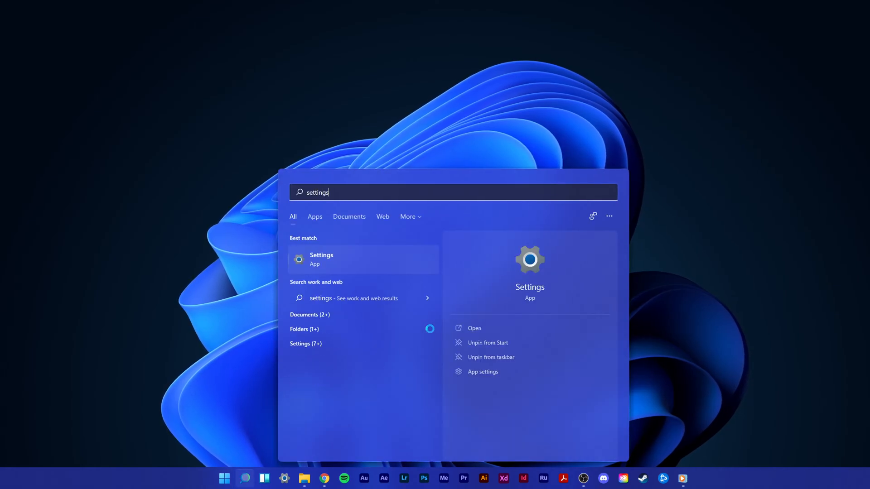
click(321, 259)
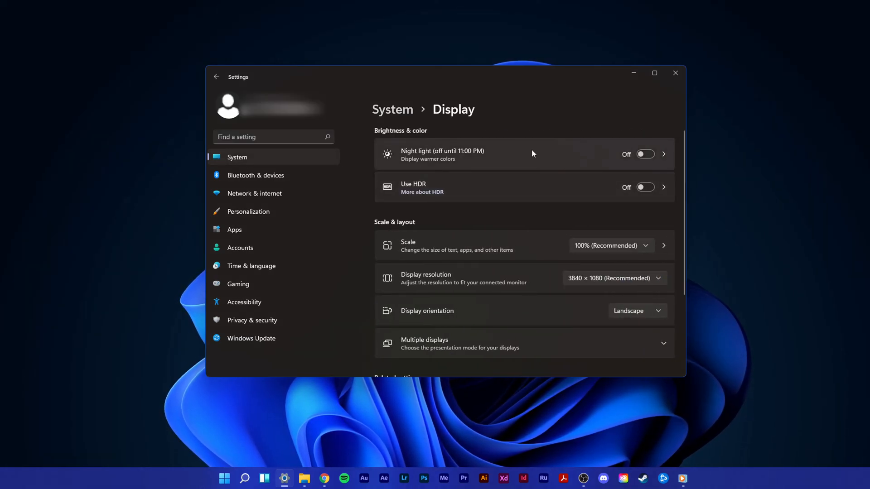
- Open the Night light page and toggle night light on, then back off
click(442, 154)
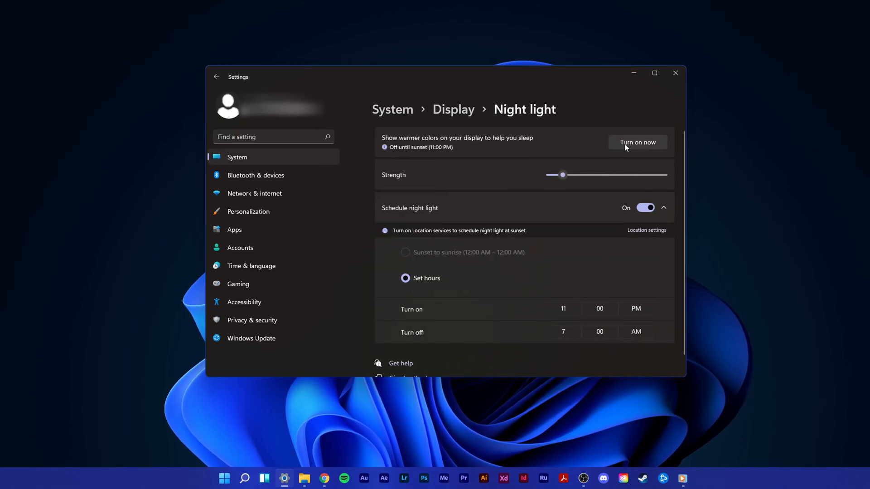
click(636, 142)
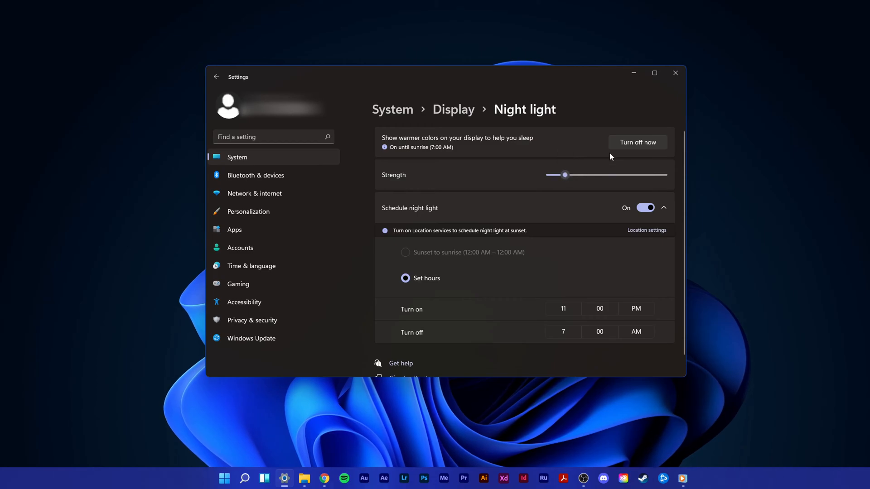
click(637, 142)
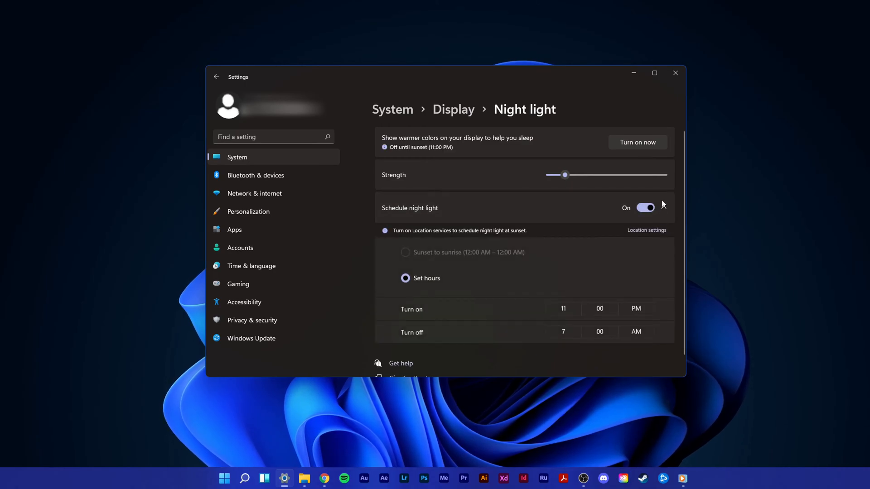
scroll(down, 3)
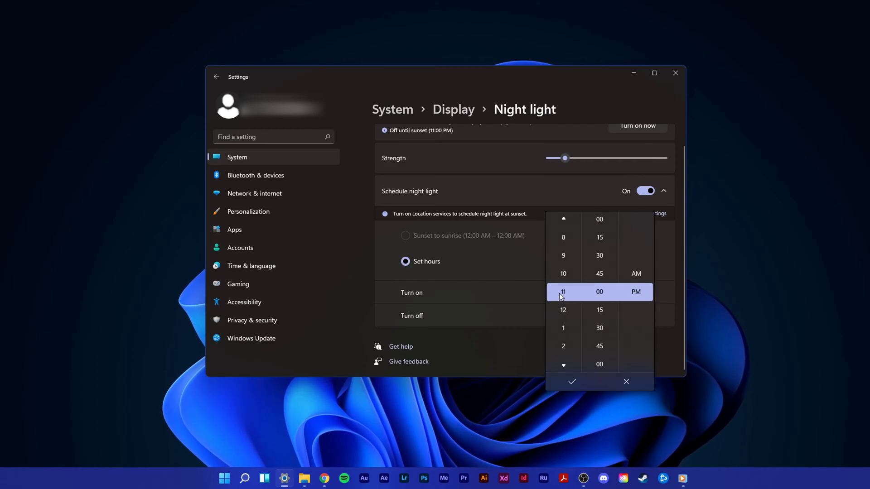
click(571, 381)
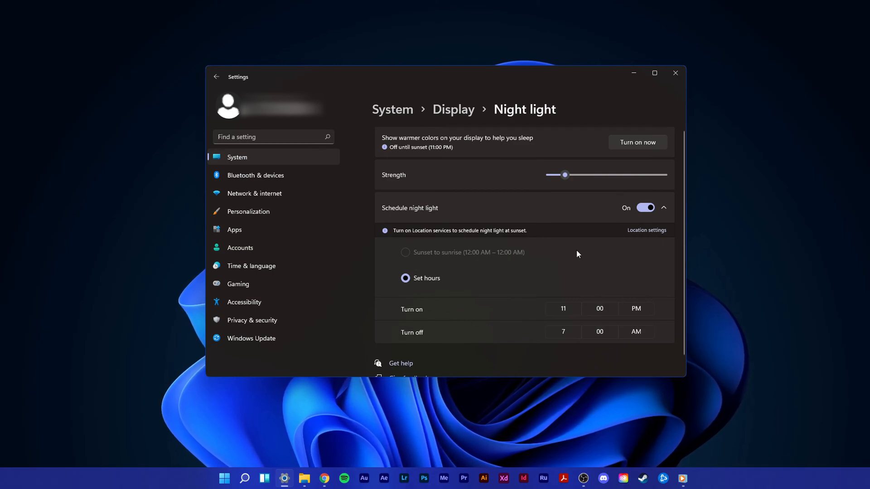
mouse_move(646, 230)
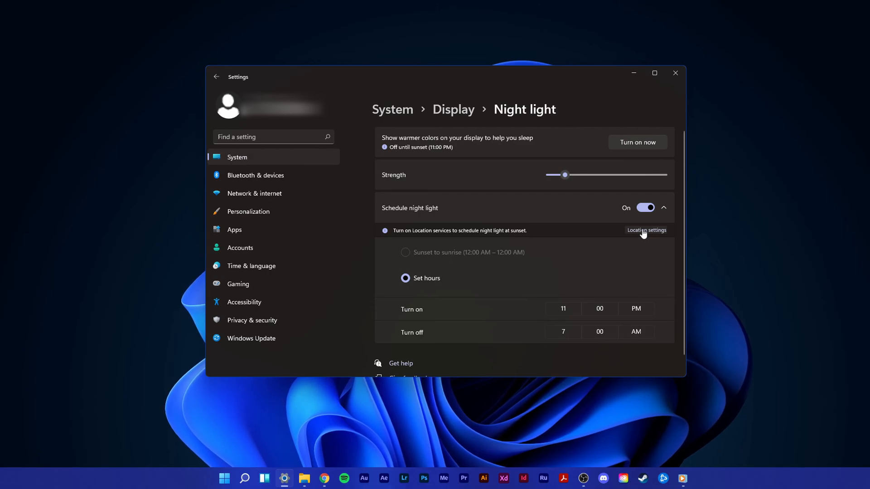
mouse_move(586, 231)
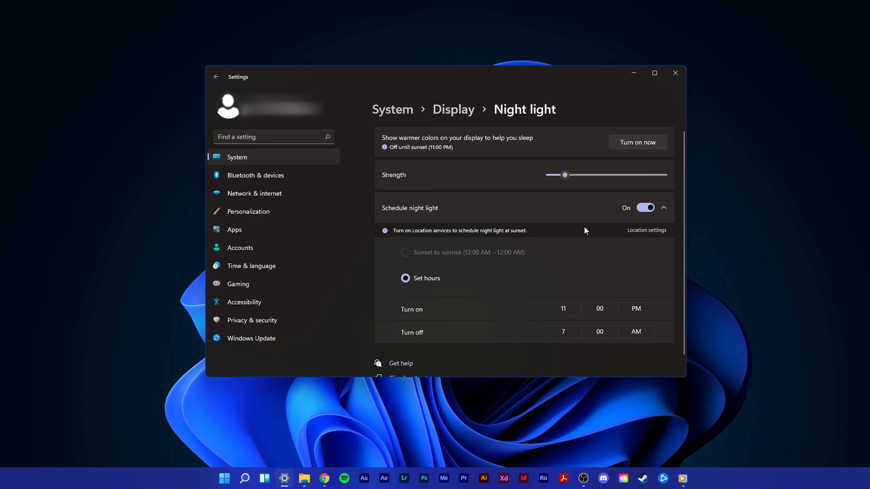
- Drag the Night light strength slider up to 44, then down to 21
drag(564, 174, 598, 174)
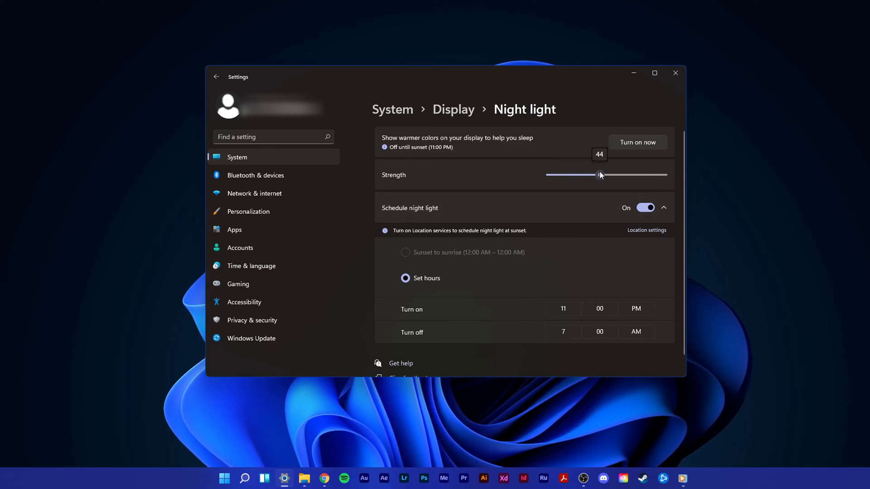
drag(598, 175, 574, 175)
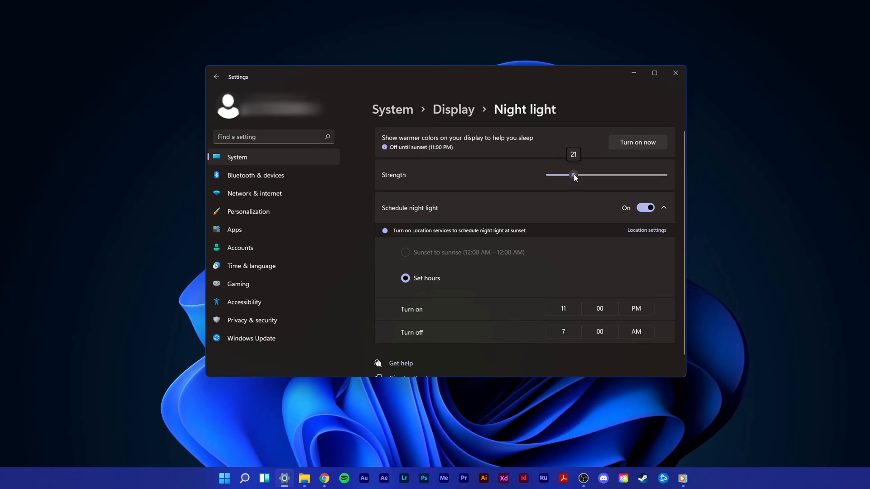